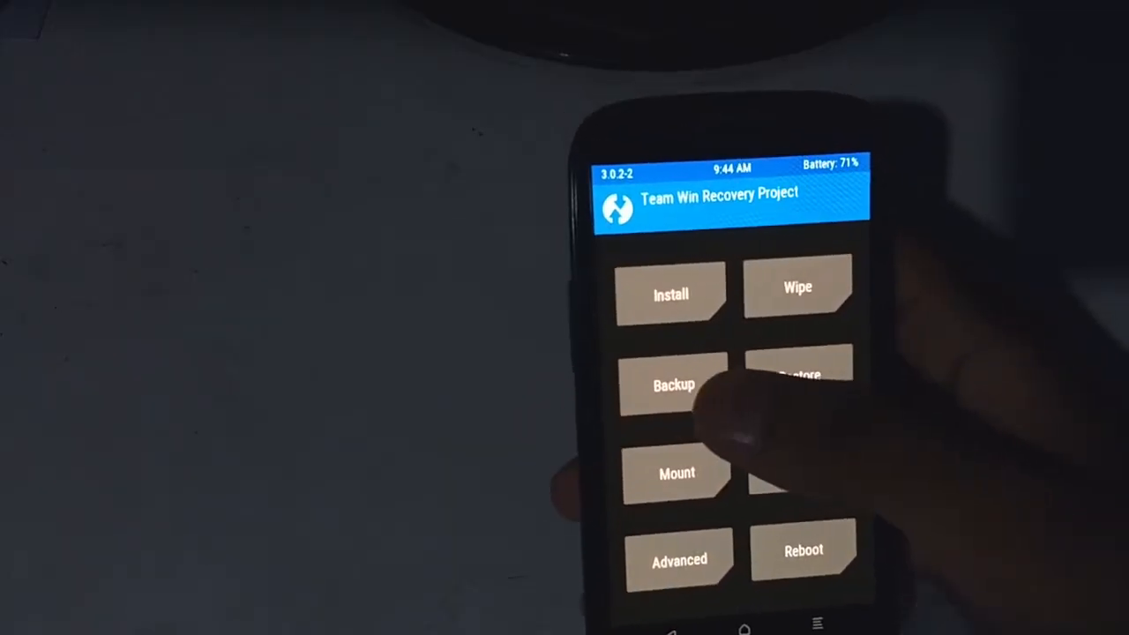
# - Back up the System, Data and Boot partitions to the Micro SDCard storage
pyautogui.click(672, 385)
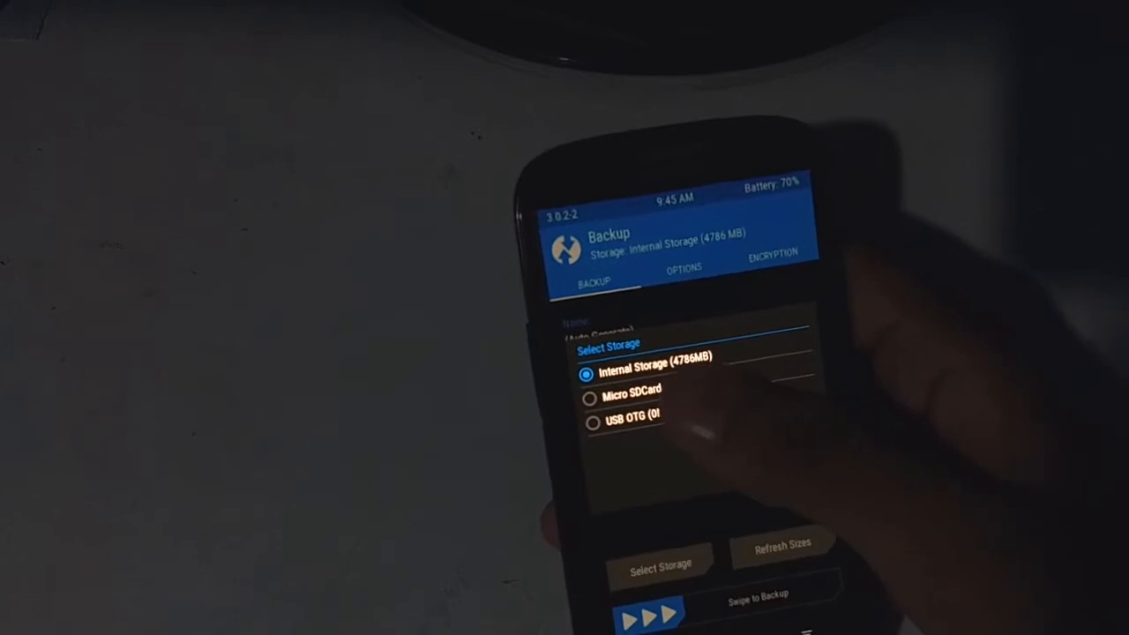
pyautogui.click(593, 397)
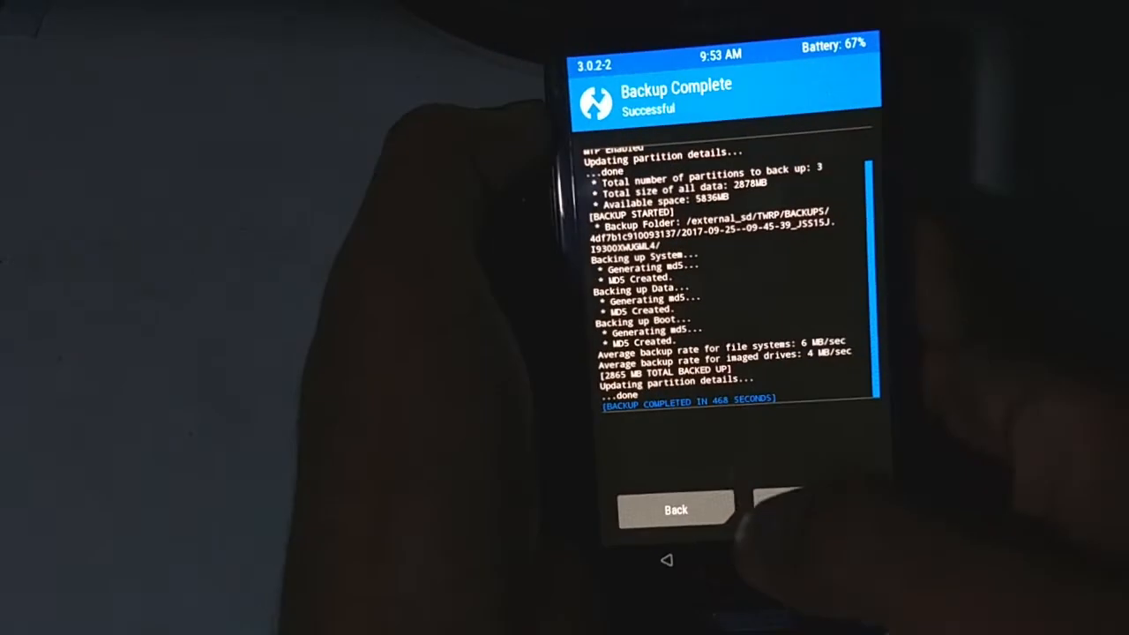
# - Leave the finished backup report and reach the Format Data warning under Wipe
pyautogui.click(676, 510)
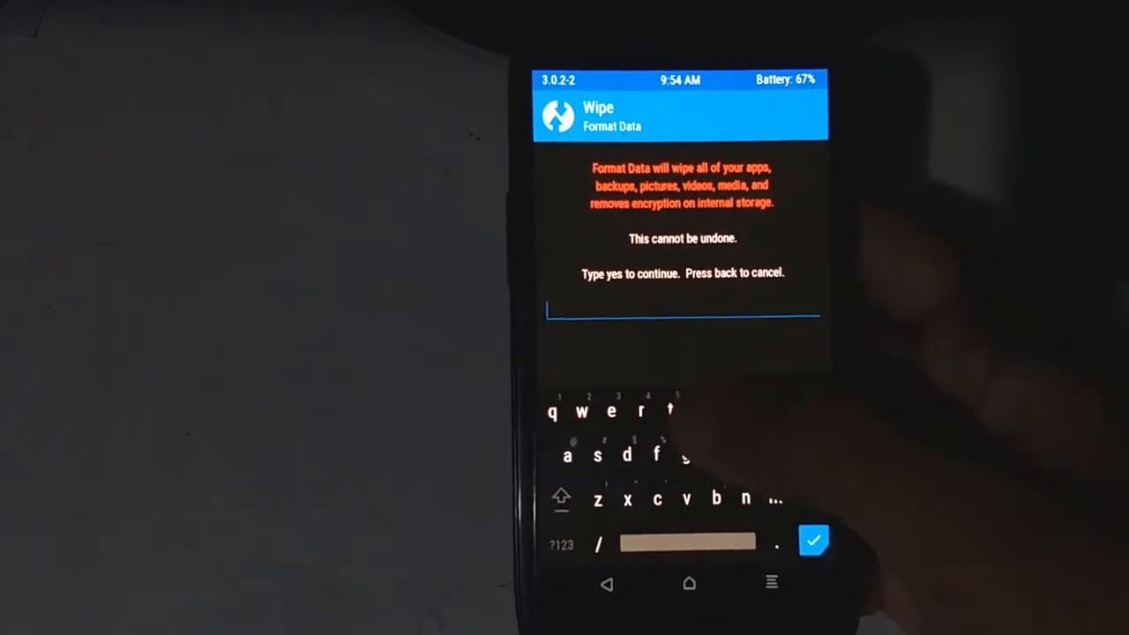
# - Confirm Format Data by entering 'yes', wiping apps, media and encryption
pyautogui.write('yes')
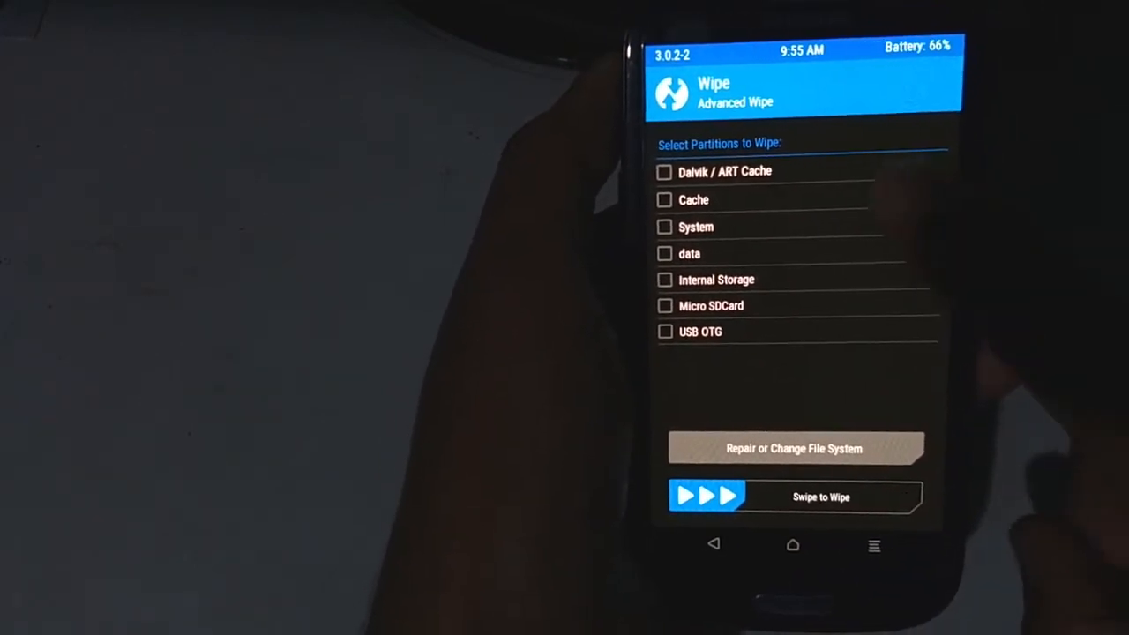
# - Wipe the Dalvik/ART Cache, Cache, System and data partitions via Advanced Wipe
pyautogui.click(664, 171)
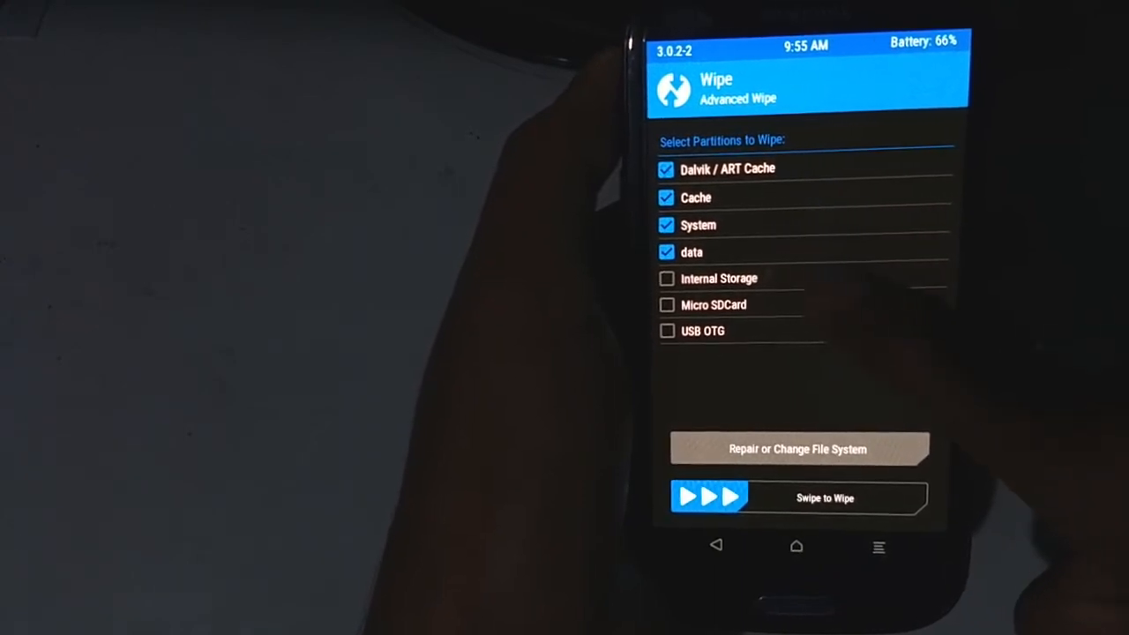
pyautogui.click(666, 278)
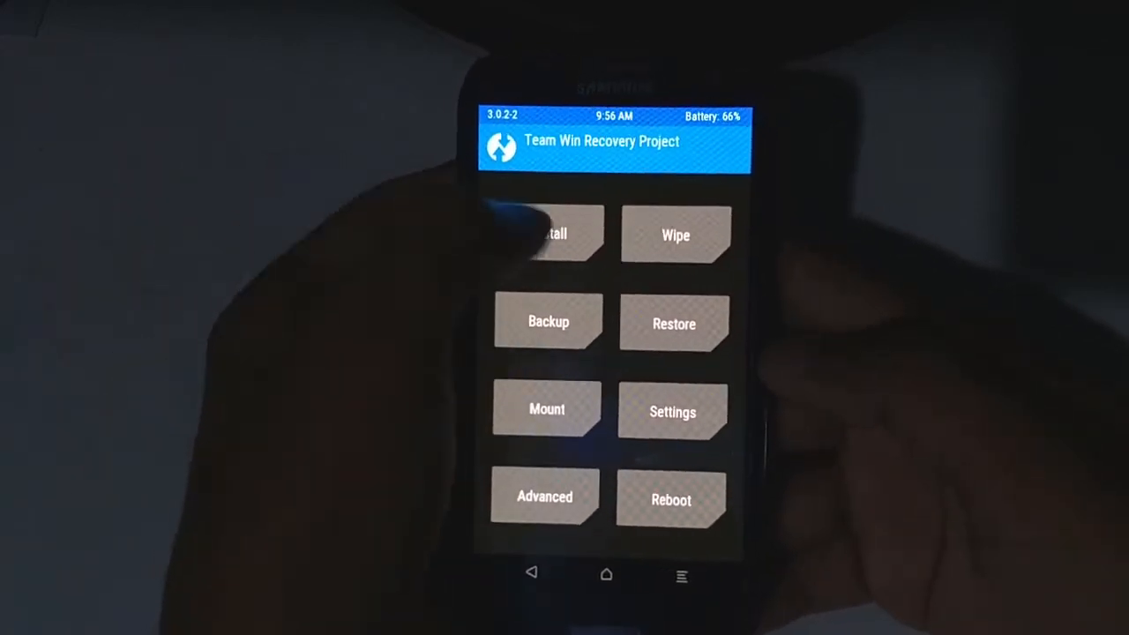
# - Queue open_gapps-arm-7.1-nano-20170918.zip from /external_sd for installation
pyautogui.click(547, 233)
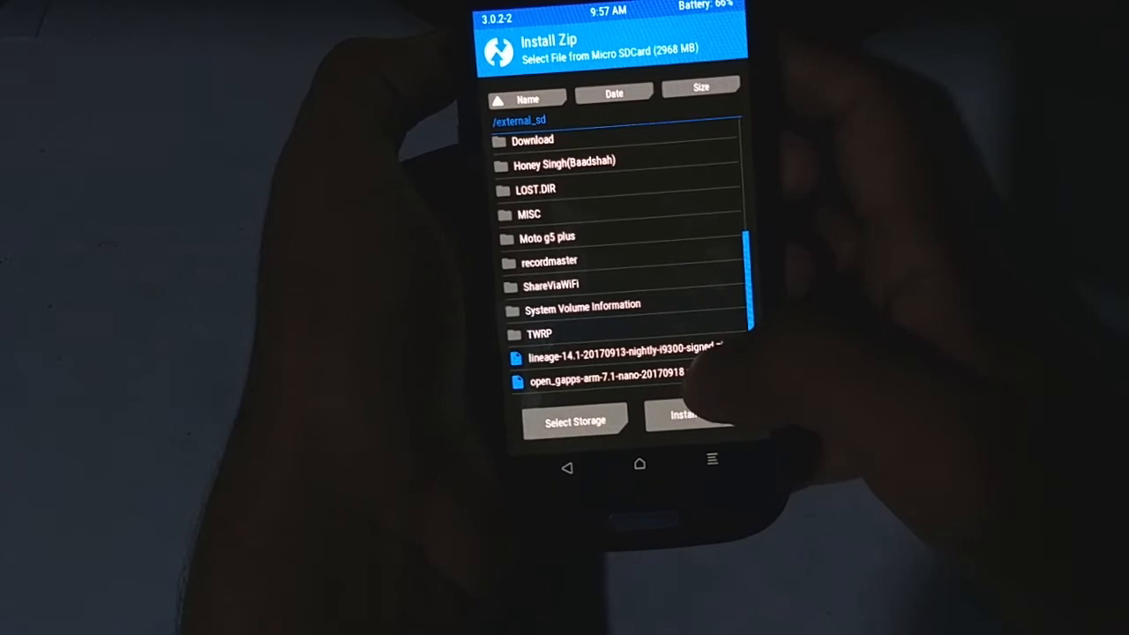
pyautogui.click(604, 381)
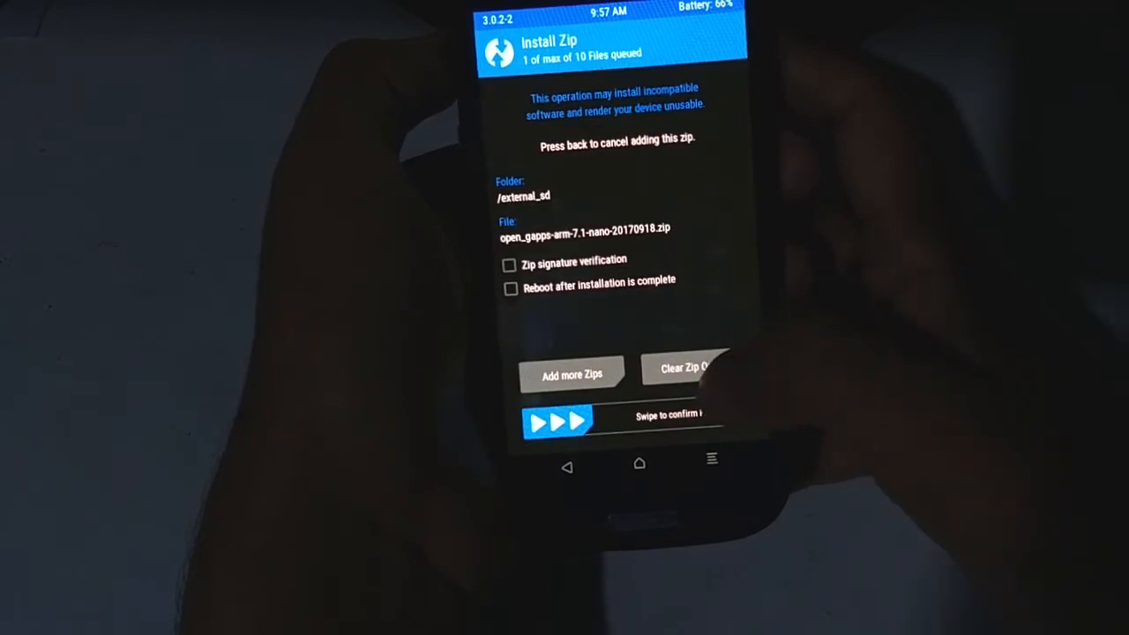